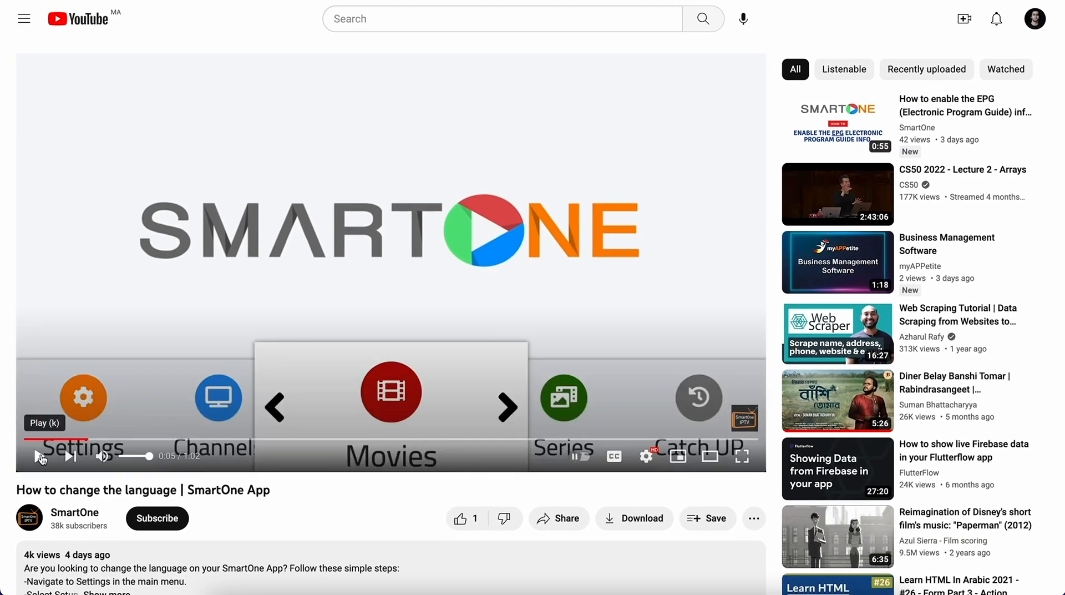
Step: Subscribe to the SmartOne channel with all notifications on and like the language tutorial video
left_click(157, 518)
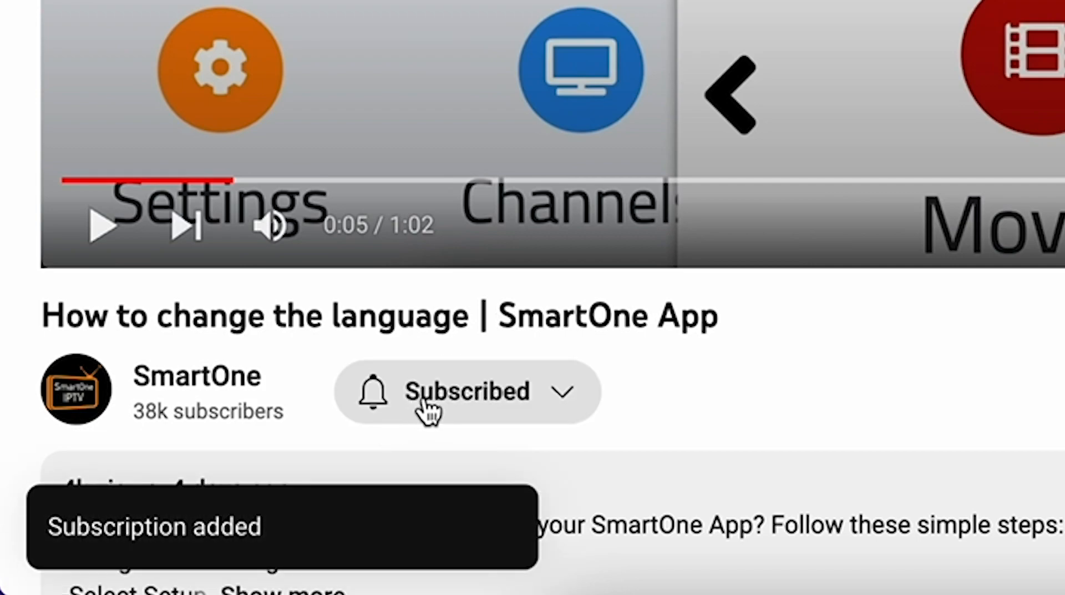
left_click(371, 393)
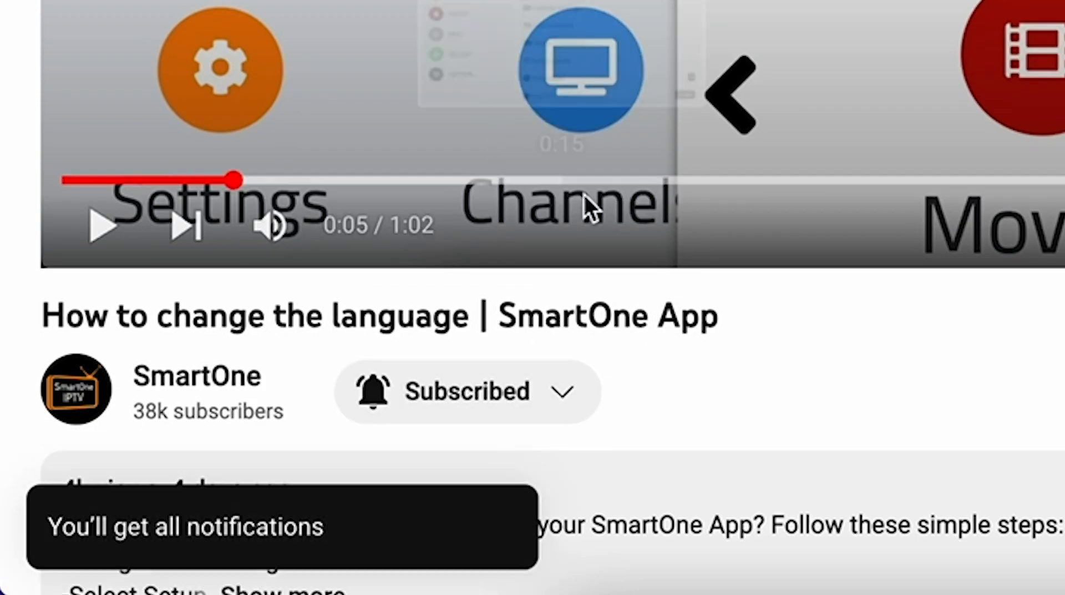
left_click(484, 396)
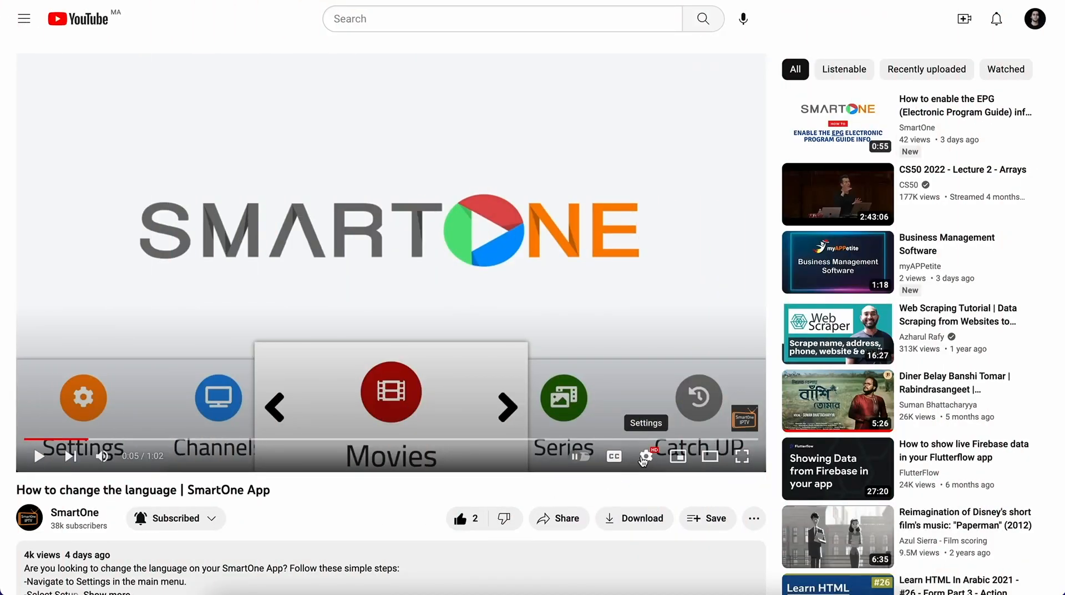
Step: Review the subtitle language list in the player's Subtitles/CC options while the video continues
left_click(645, 456)
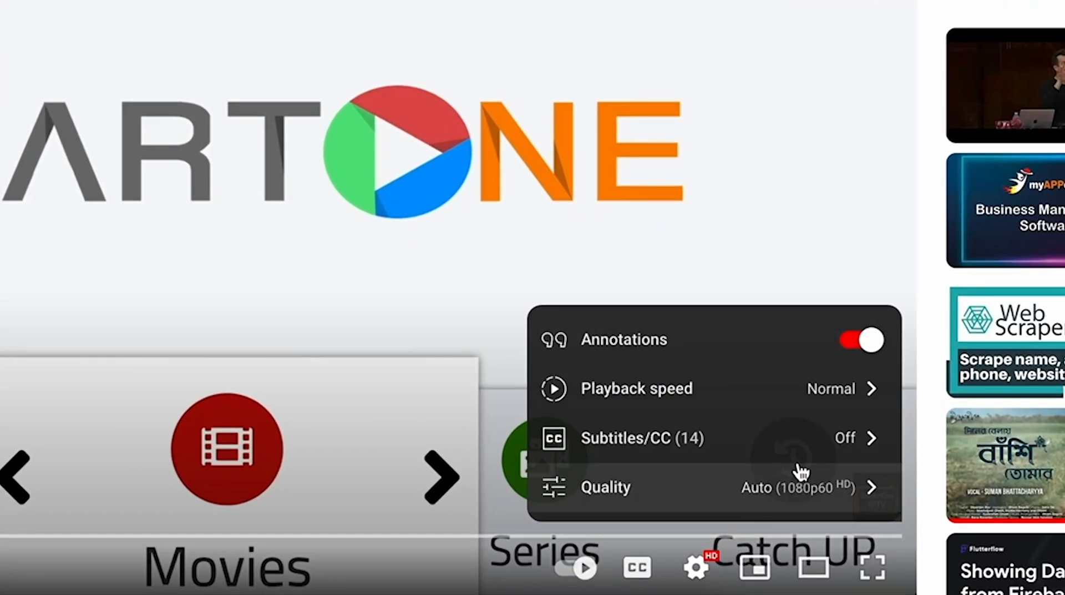
left_click(641, 438)
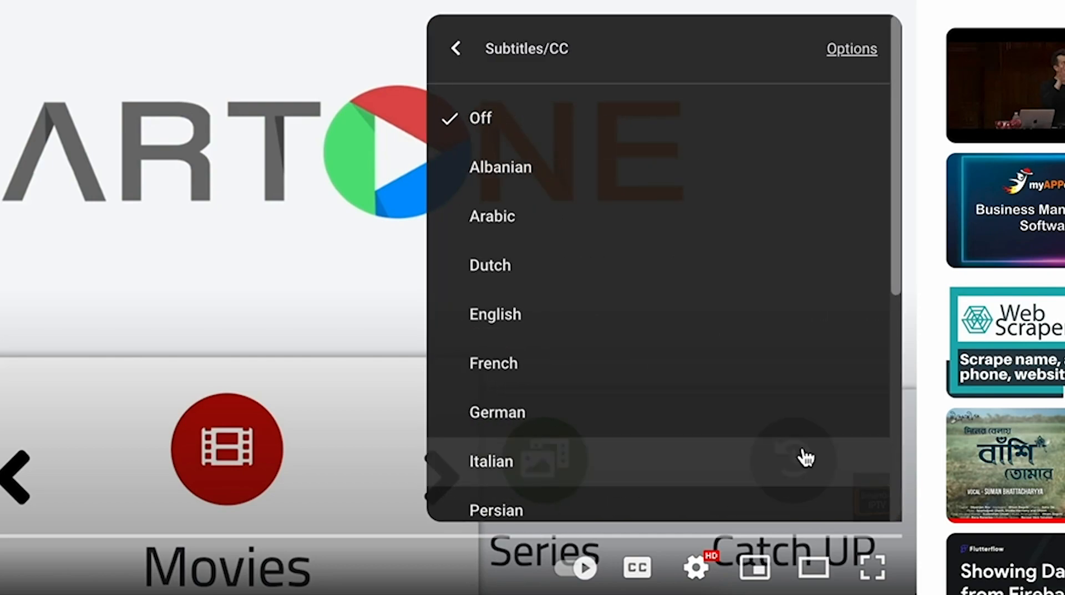
scroll("down", 3)
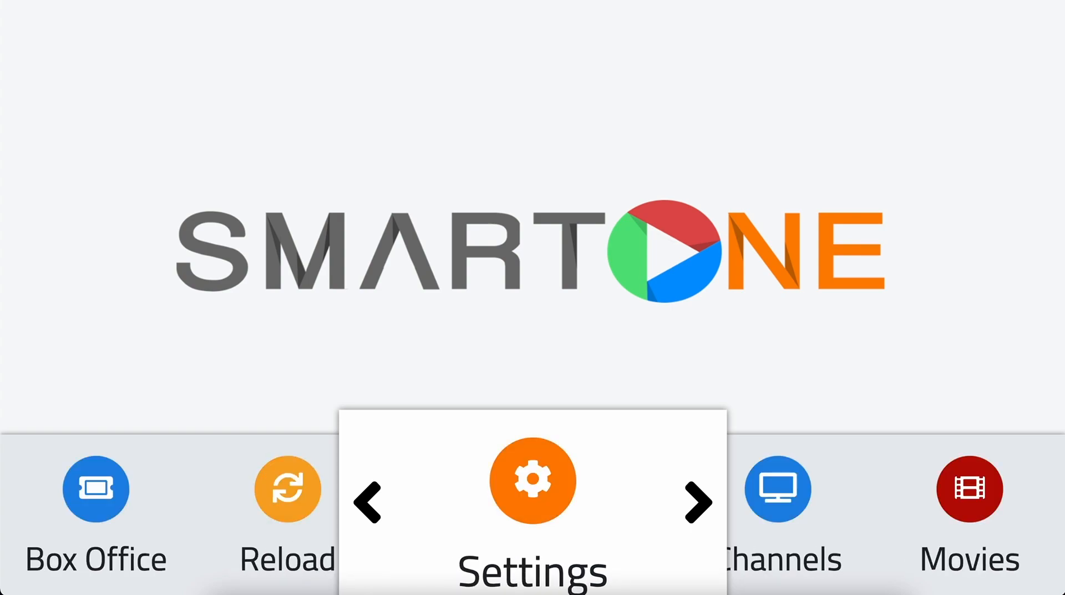
Step: Set the Weather card to Show in Settings > Setup so the home screen shows Amsterdam's time and temperature
left_click(533, 481)
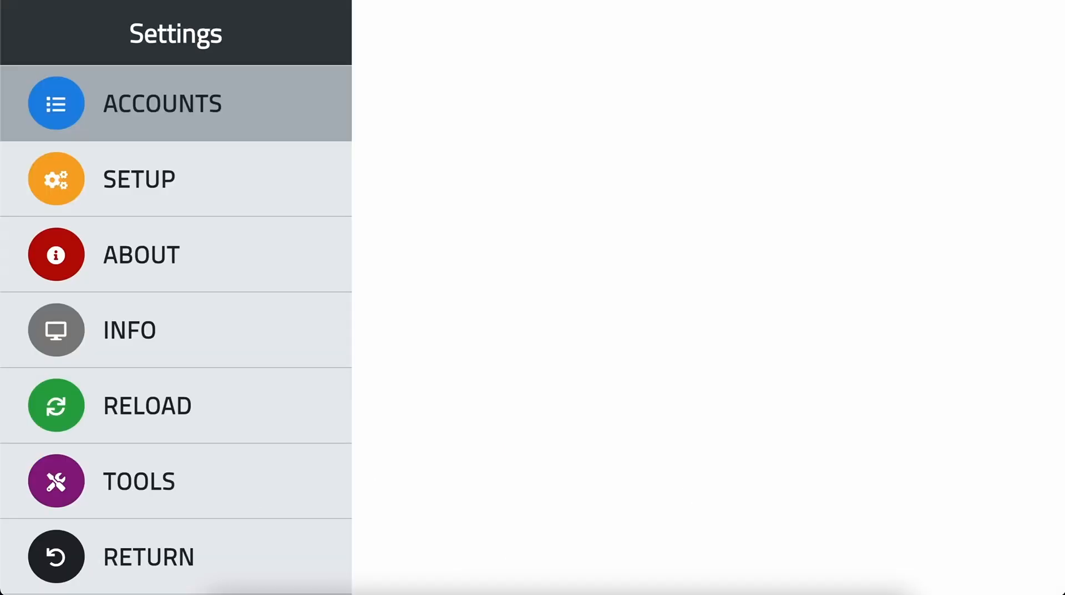
left_click(138, 178)
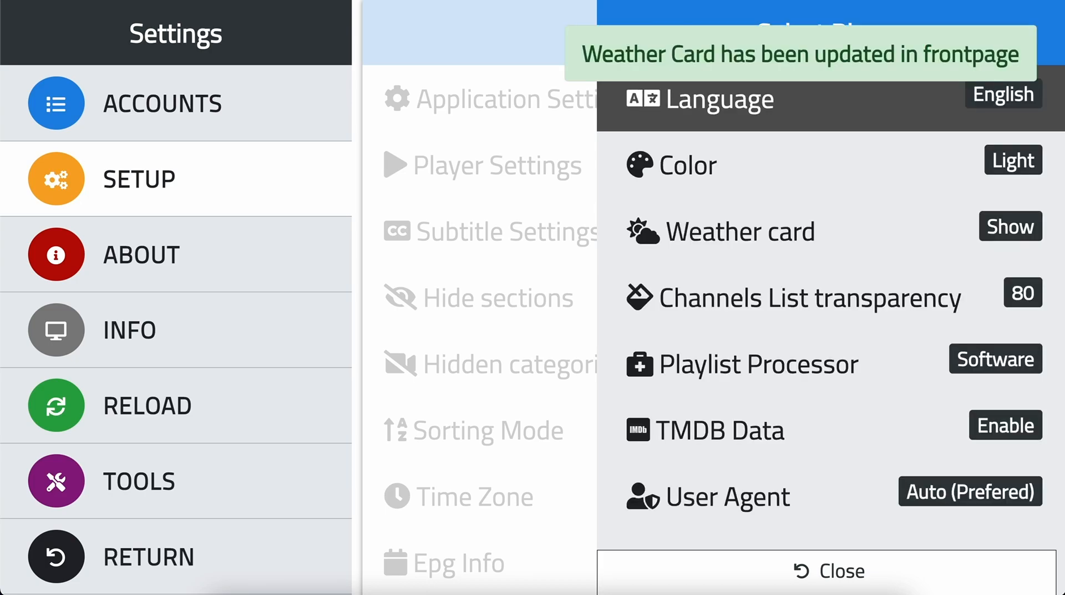
left_click(841, 586)
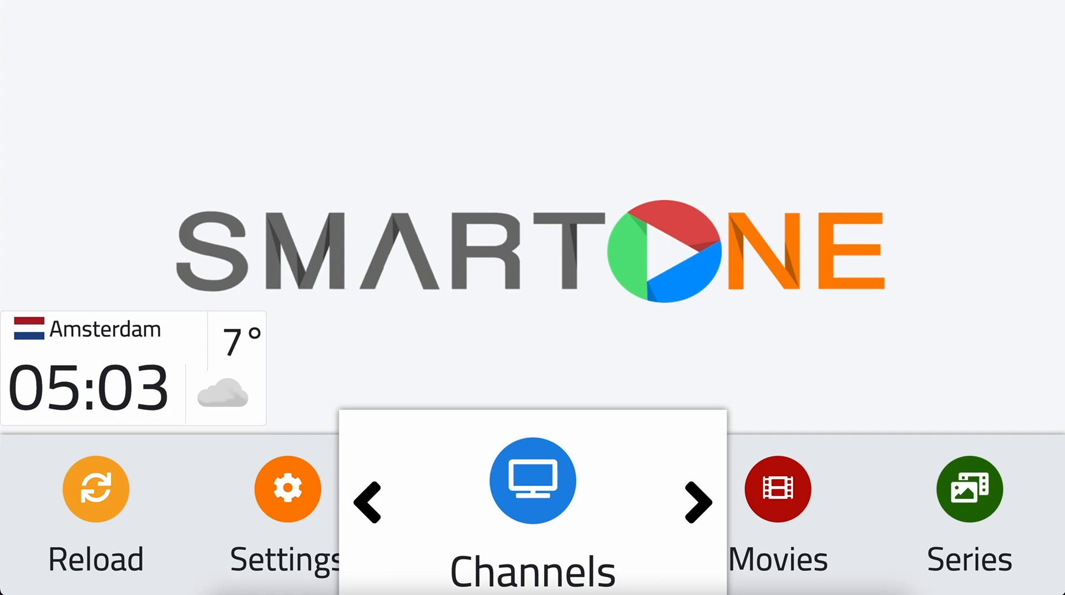
Step: Set the Weather card to Hide in Settings > Setup, return home and focus the menu on Movies
left_click(286, 489)
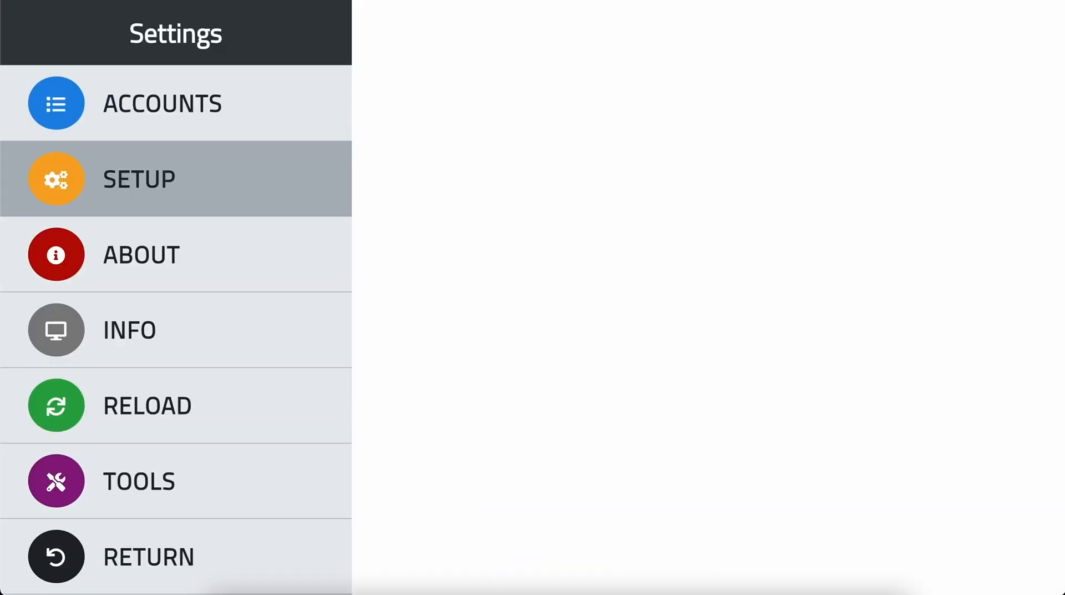
left_click(139, 179)
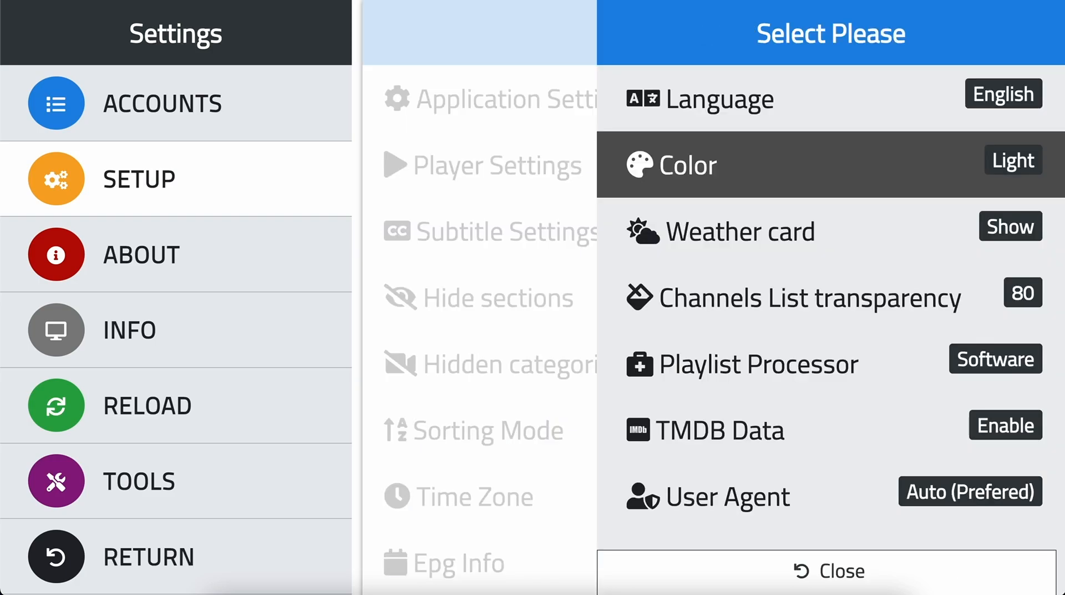
left_click(1010, 227)
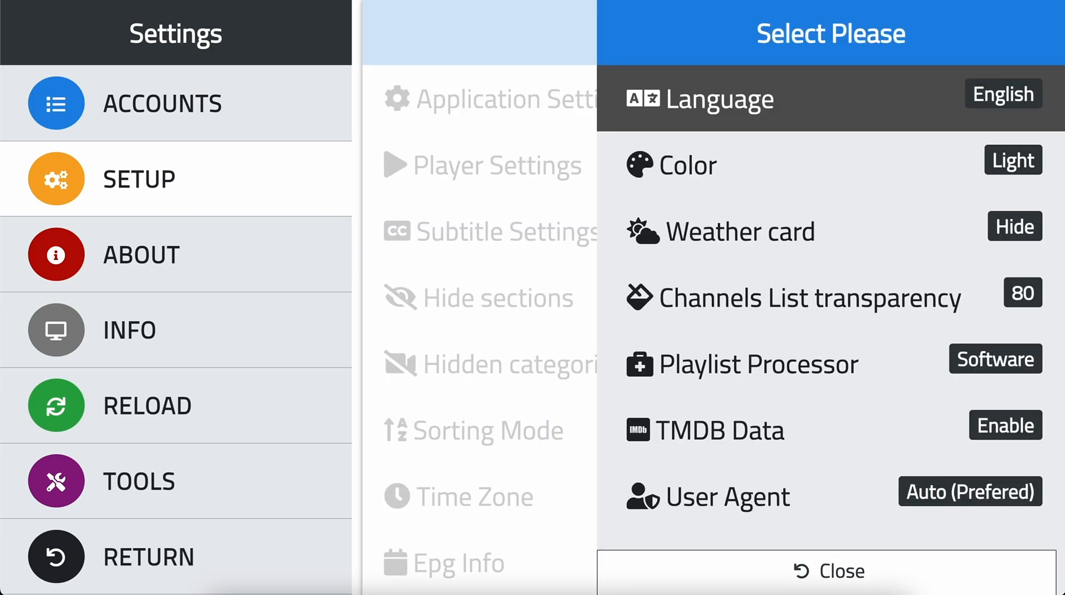
left_click(841, 570)
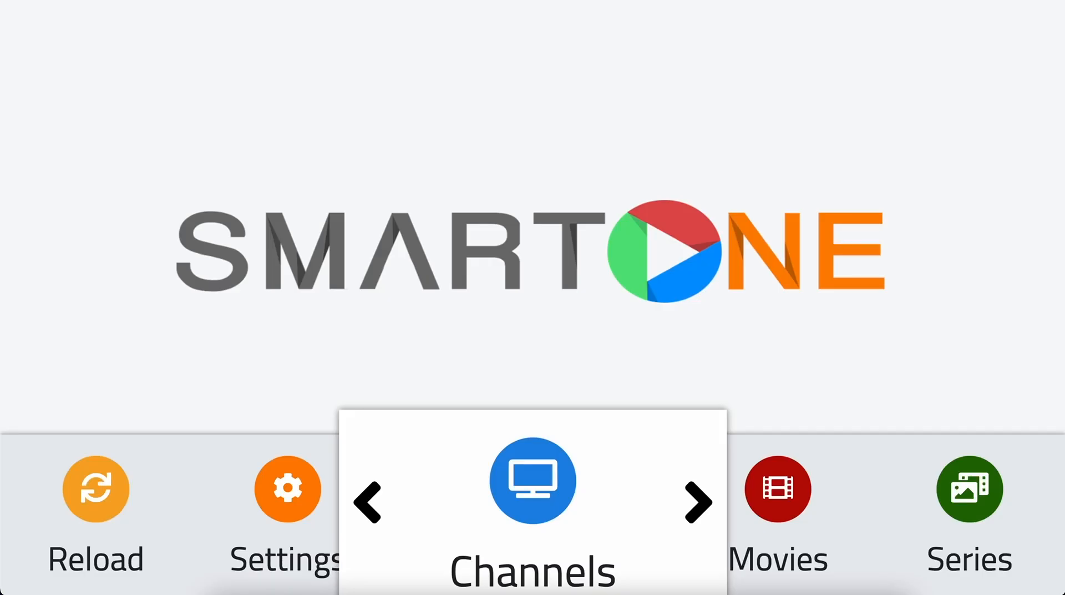
left_click(697, 501)
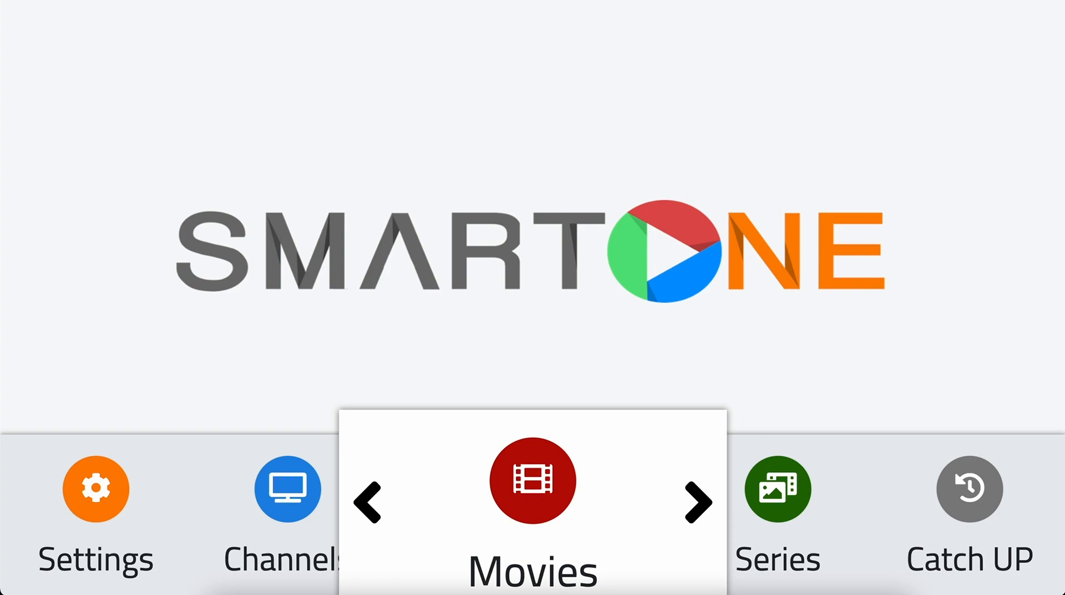